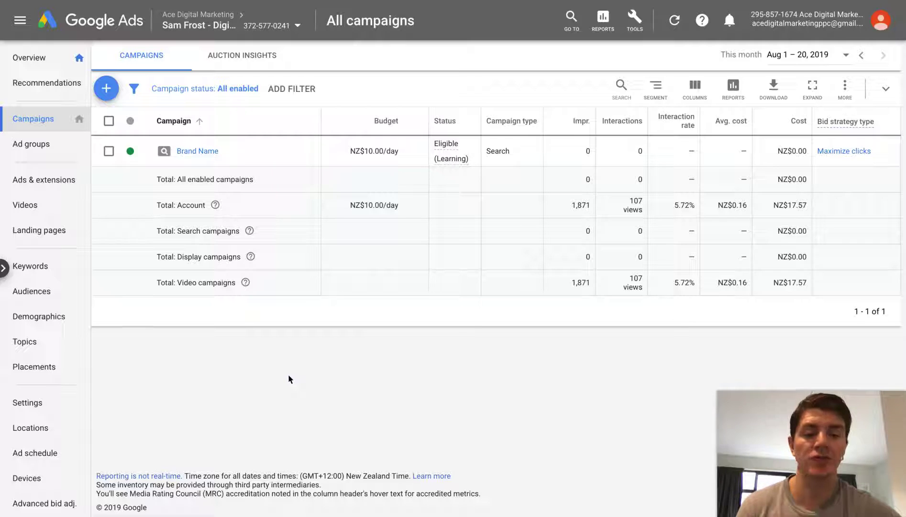
mouse_move(256, 359)
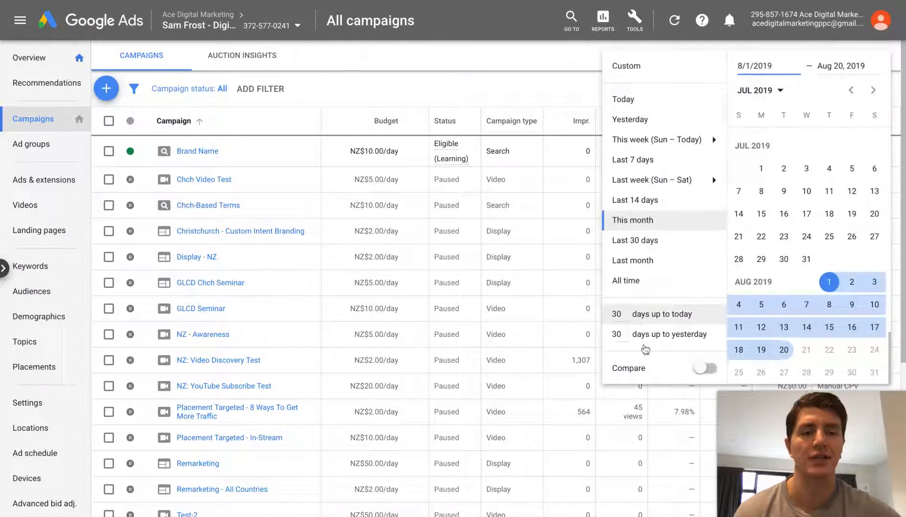
Step: Show all-time data and open the Christchurch - Custom Intent Branding campaign
left_click(626, 281)
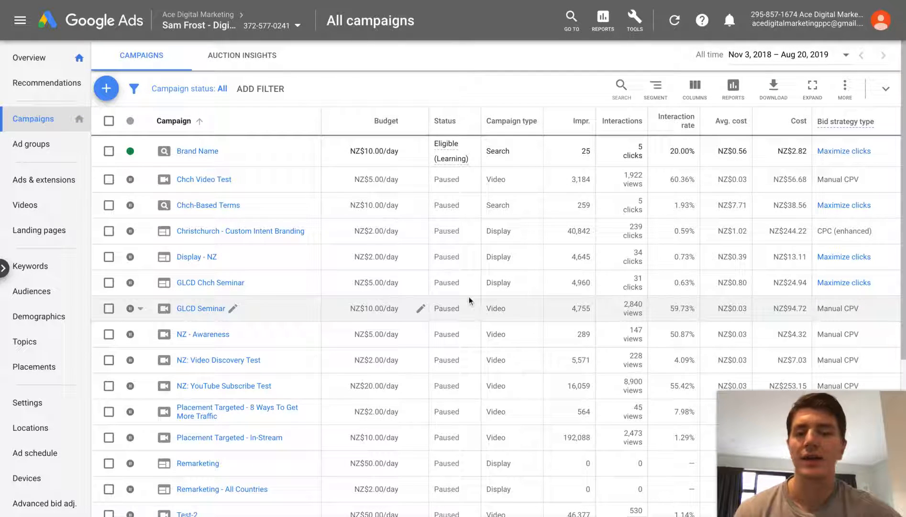
mouse_move(233, 231)
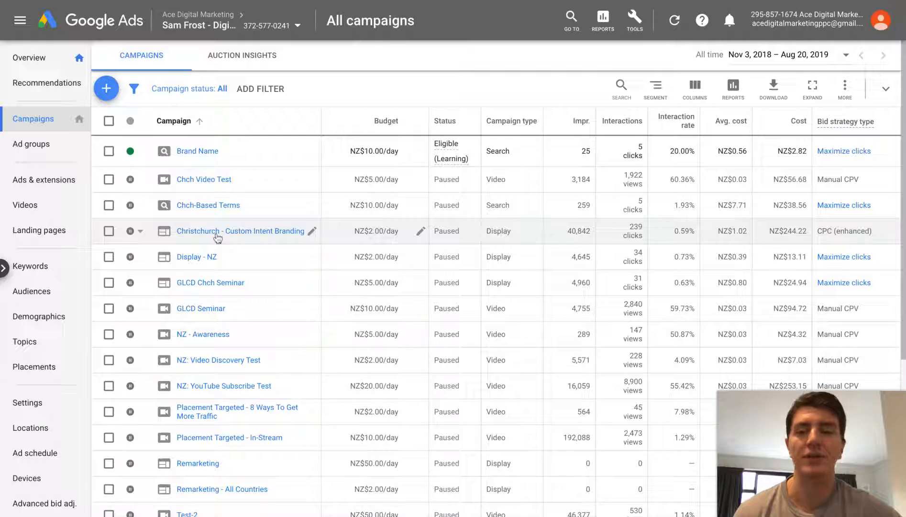
left_click(240, 230)
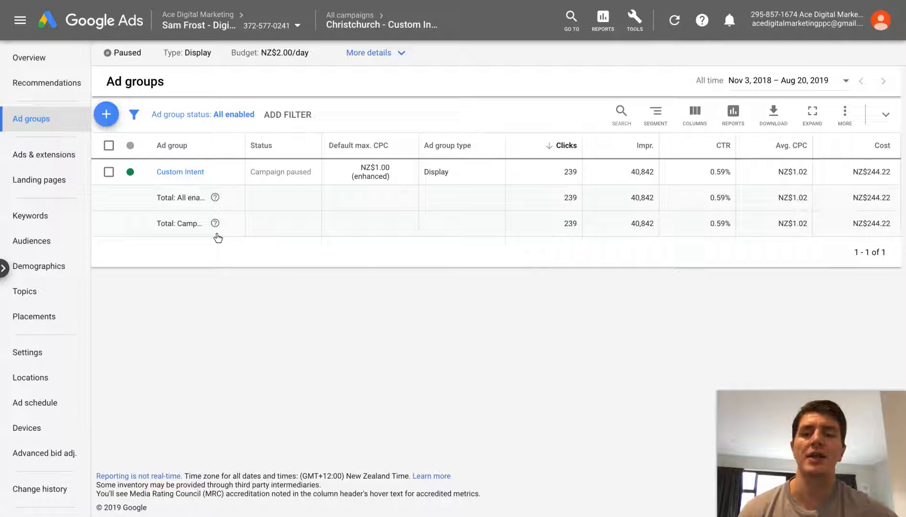
mouse_move(236, 246)
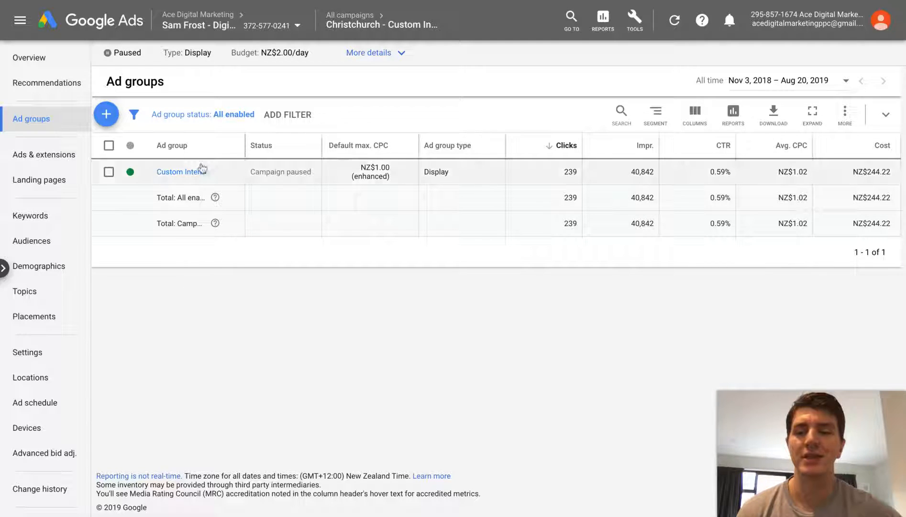
mouse_move(202, 172)
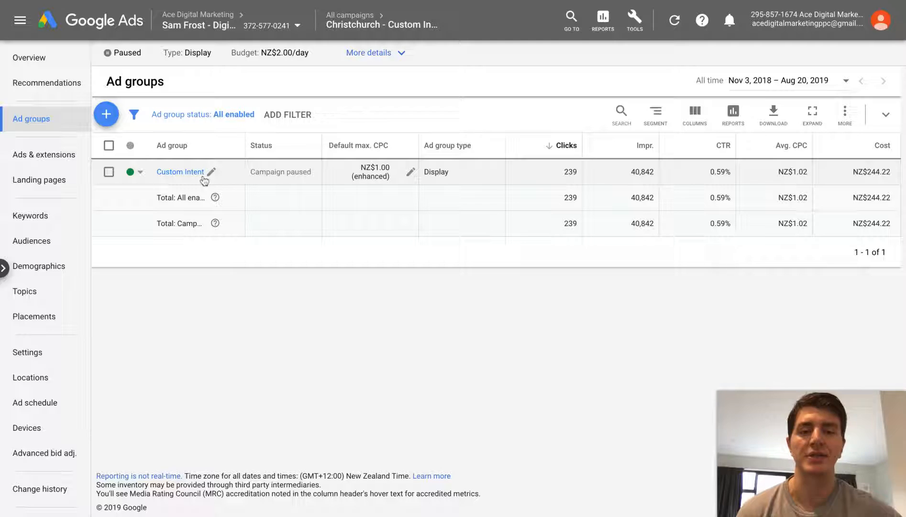
mouse_move(180, 181)
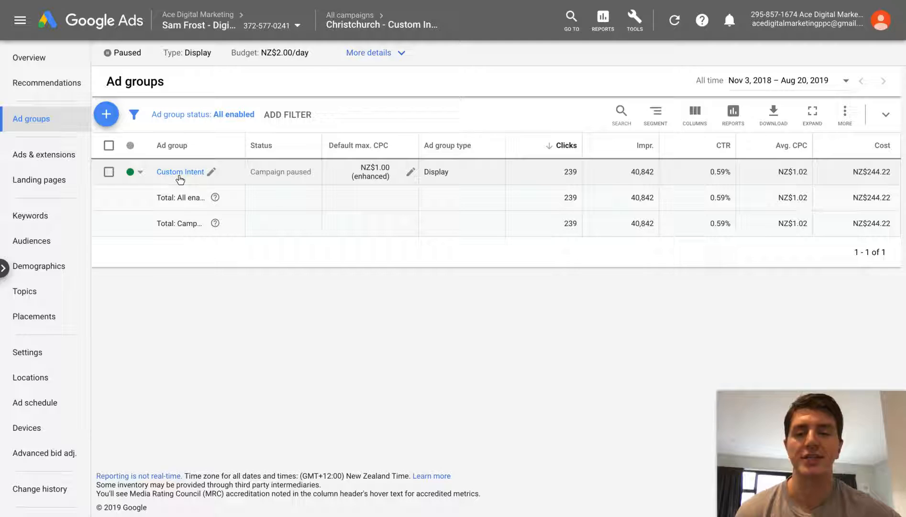
mouse_move(140, 247)
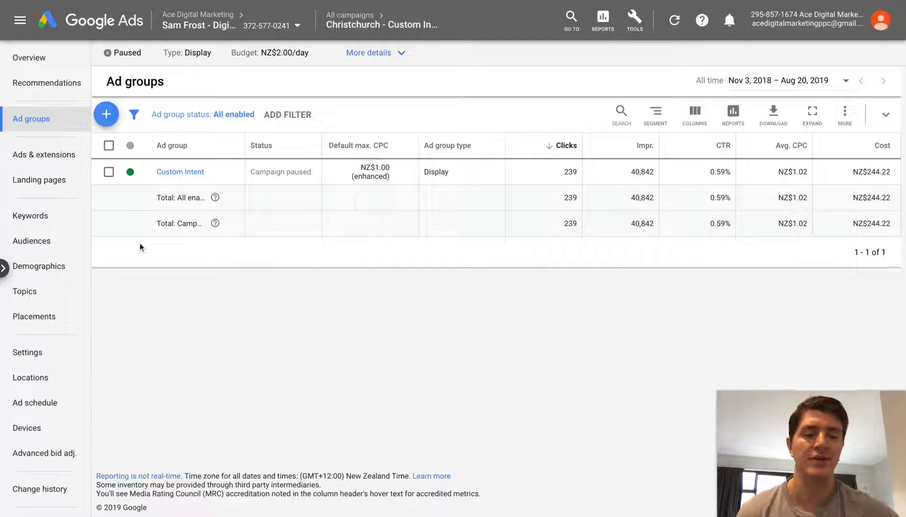
mouse_move(137, 222)
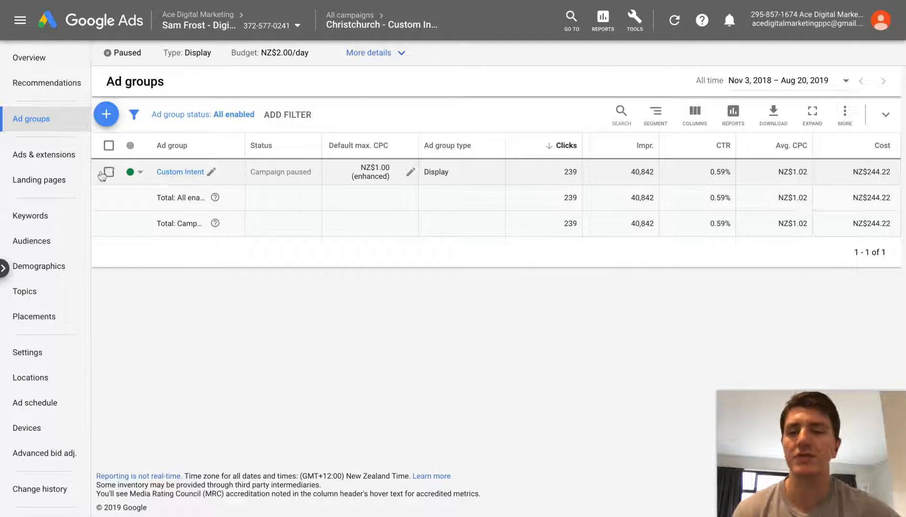
Step: Select the Custom Intent ad group and copy it via the Edit menu
left_click(108, 172)
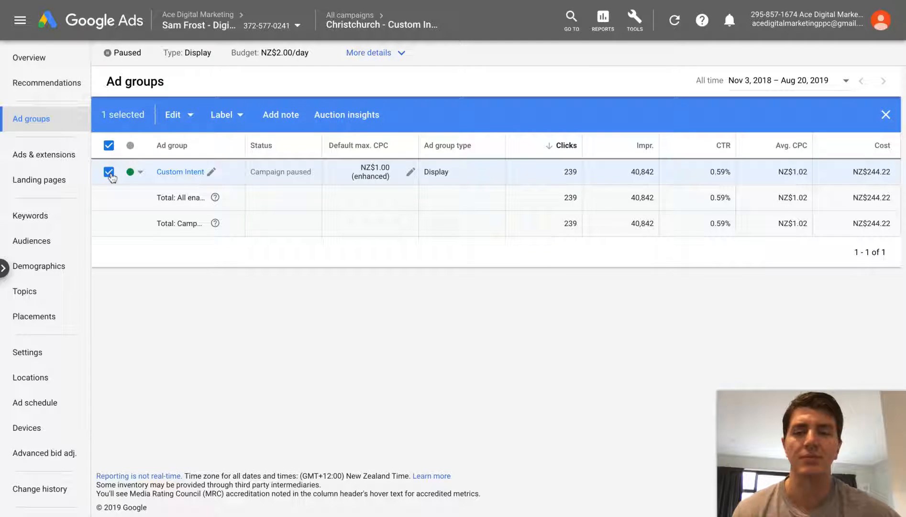
left_click(175, 114)
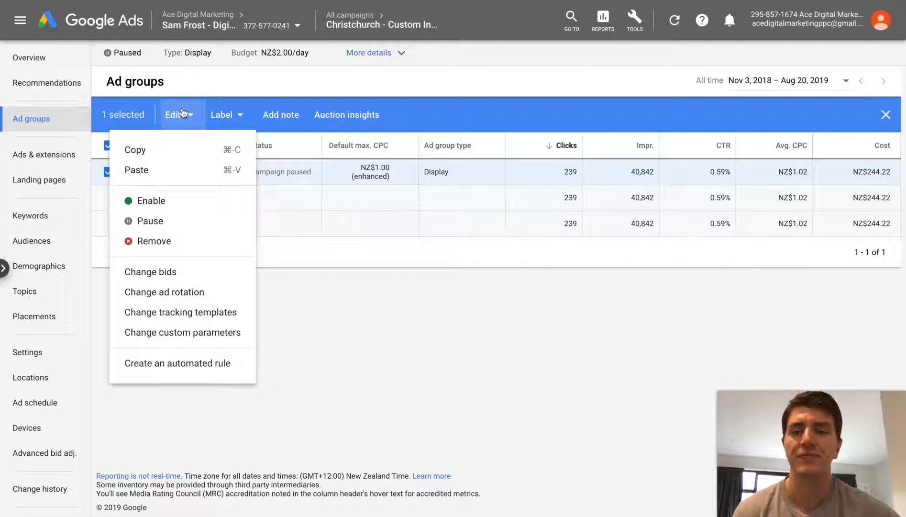
left_click(249, 311)
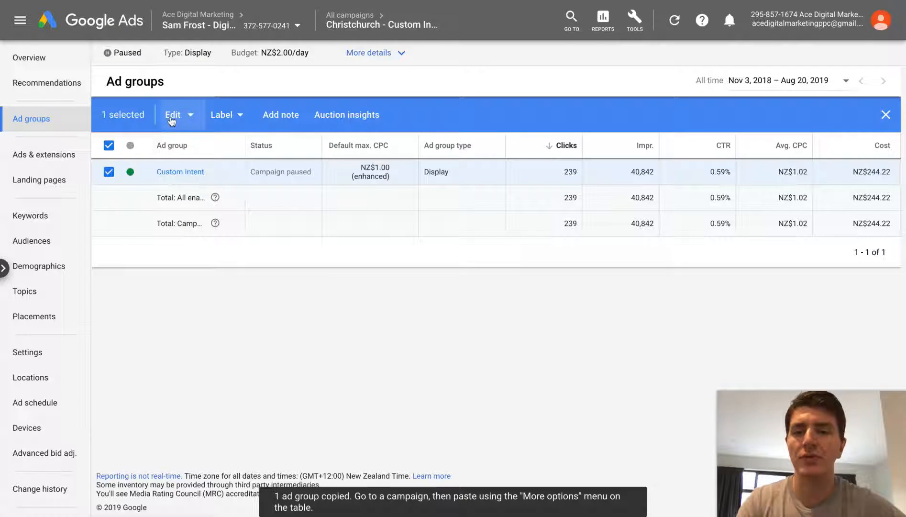
left_click(173, 114)
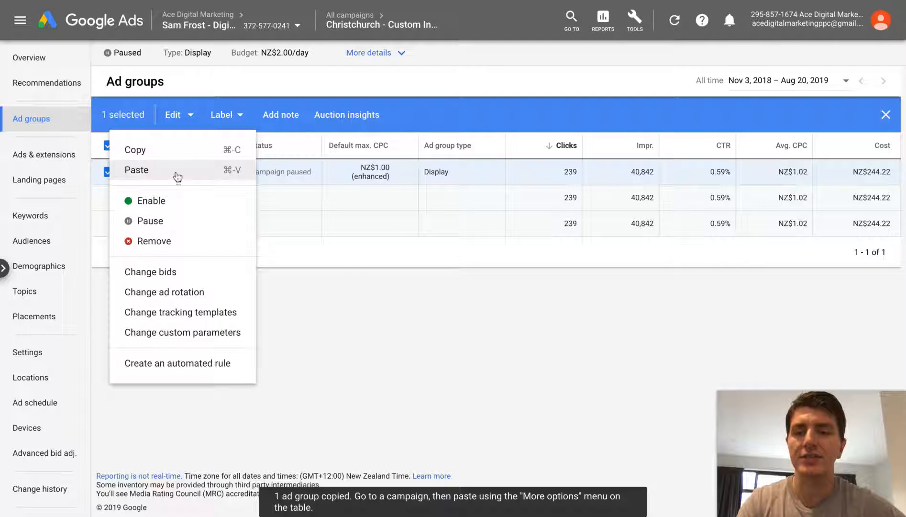
Step: Paste the copied ad group into the campaign, leaving new ad groups unpaused
left_click(137, 170)
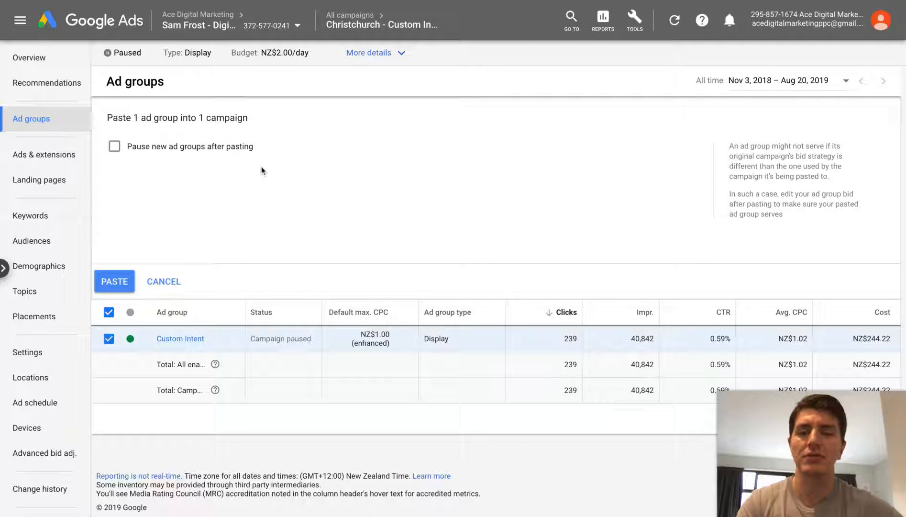
mouse_move(201, 239)
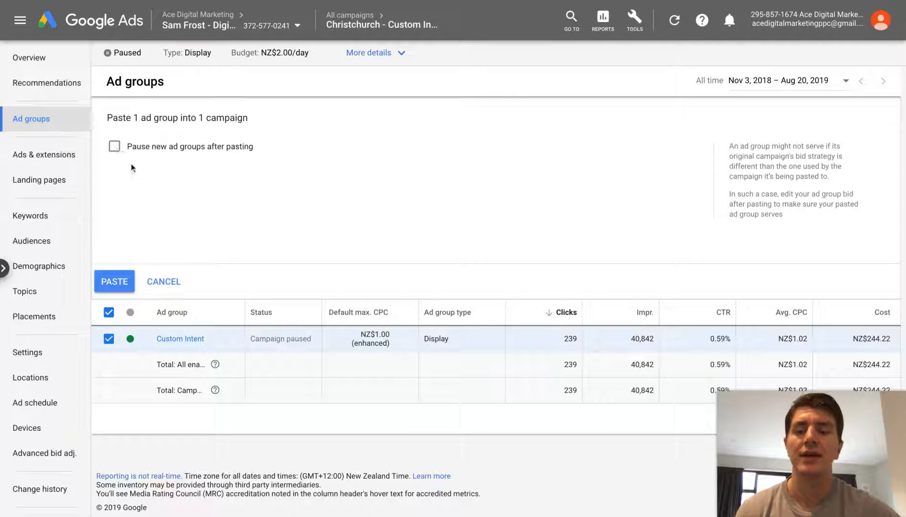
mouse_move(139, 185)
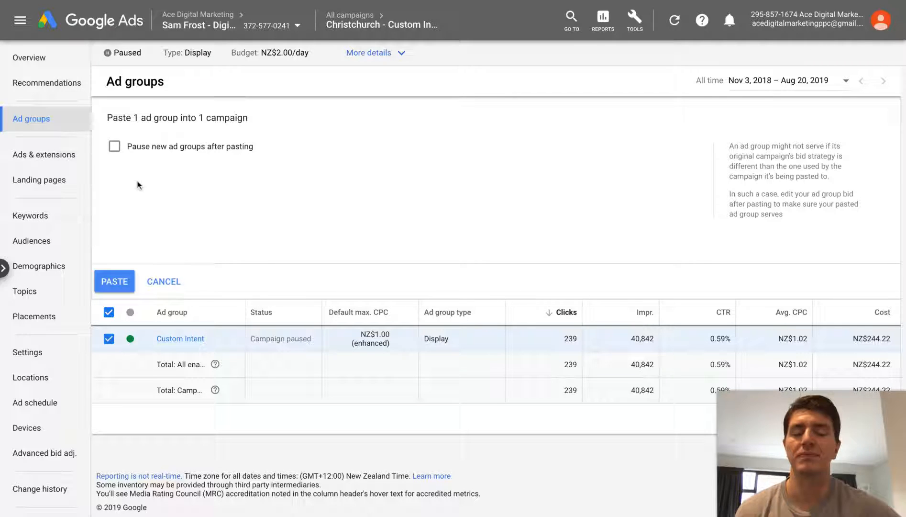
mouse_move(123, 169)
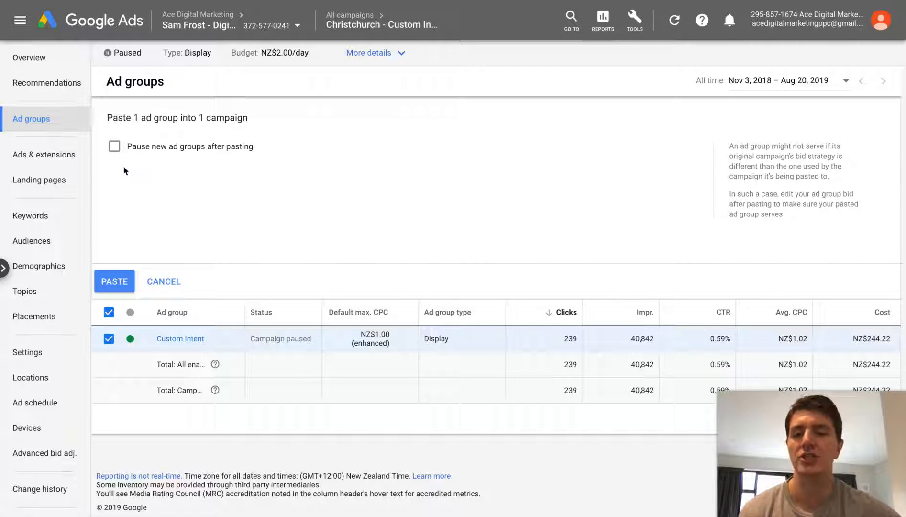
left_click(114, 281)
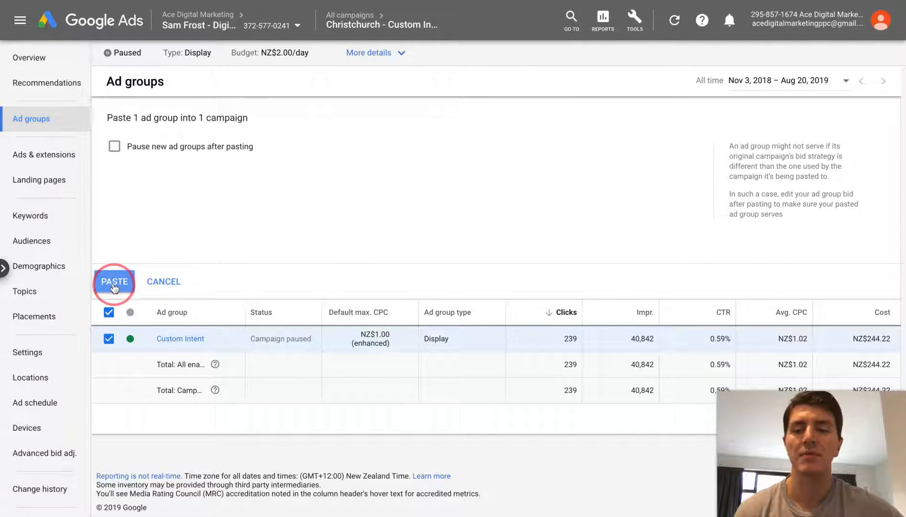
left_click(114, 284)
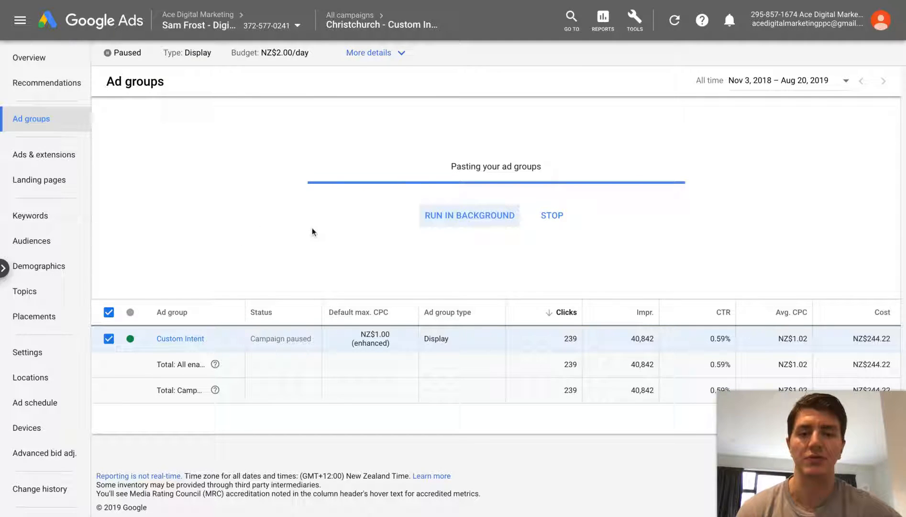
mouse_move(465, 237)
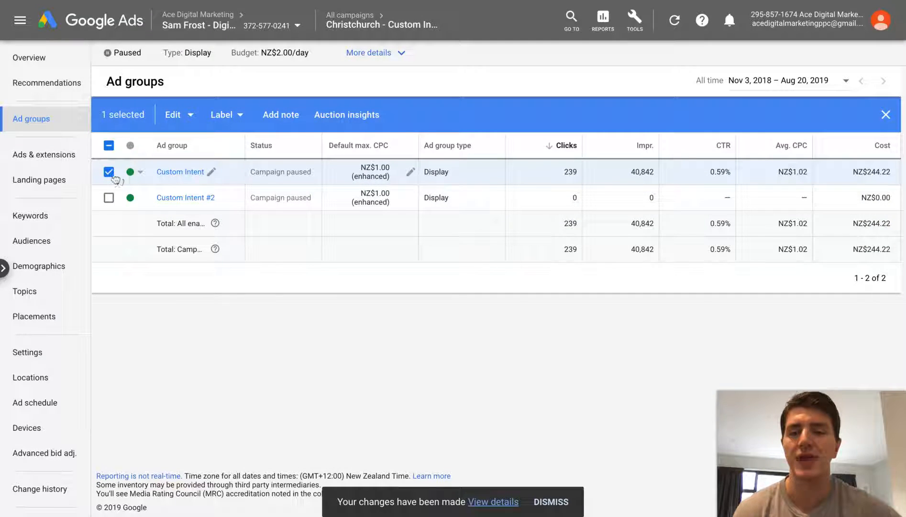
Step: Rename Custom Intent #2 to 'Keyword Targeted', save, and open the ad group
left_click(109, 172)
type("Key")
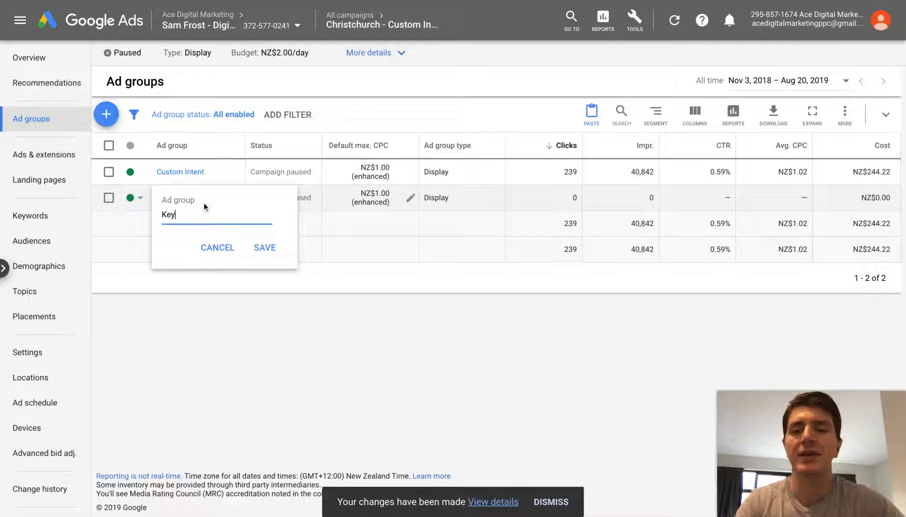
type("word Targeted")
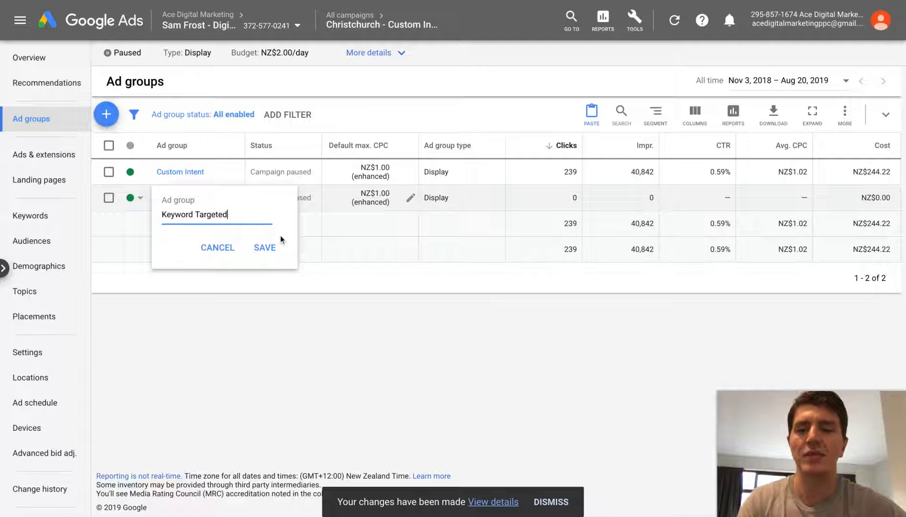
left_click(264, 247)
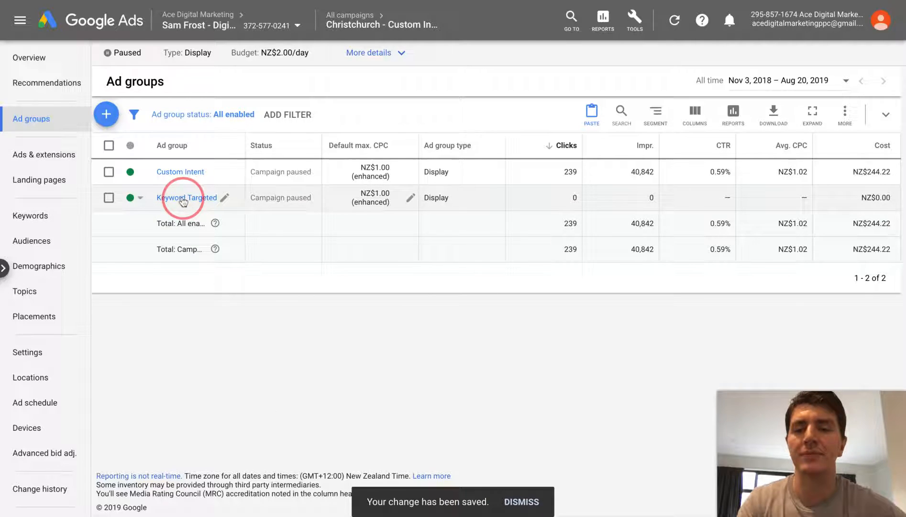
left_click(187, 197)
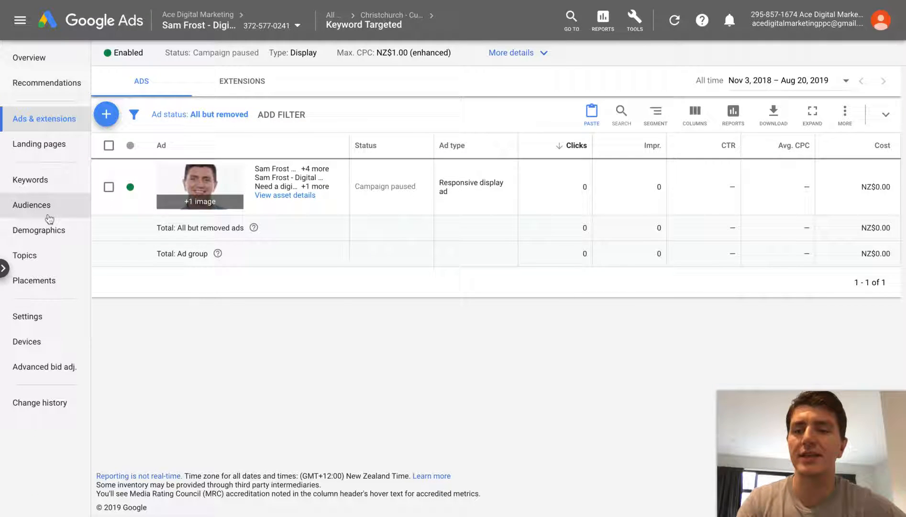
Step: Remove the copied custom intent audience on the Audiences page via Edit
left_click(31, 205)
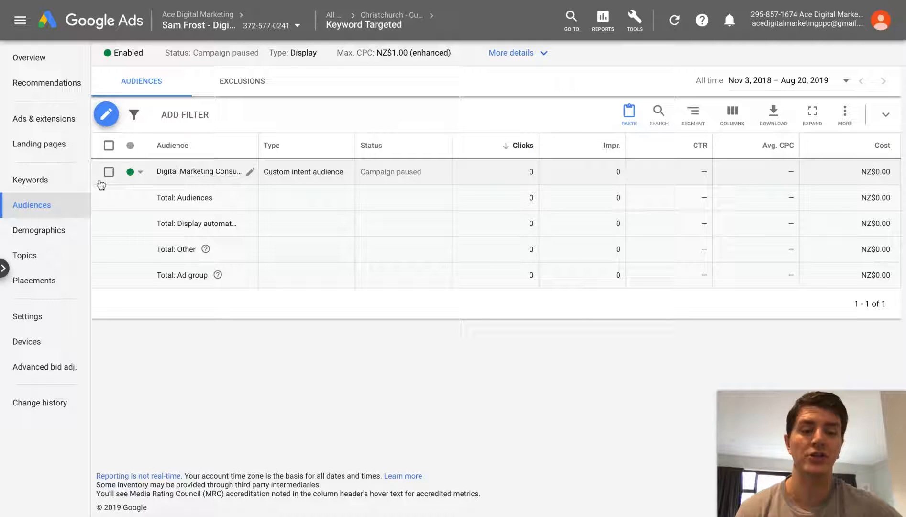
mouse_move(194, 171)
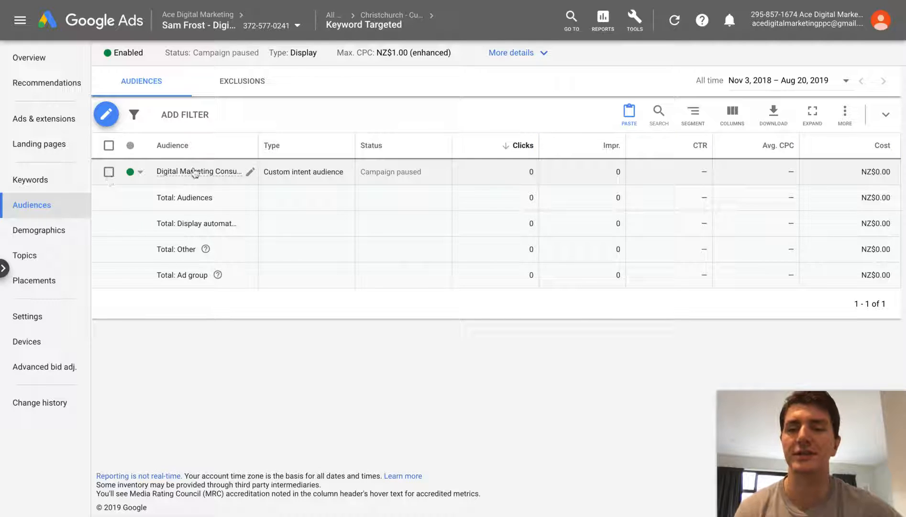
left_click(109, 171)
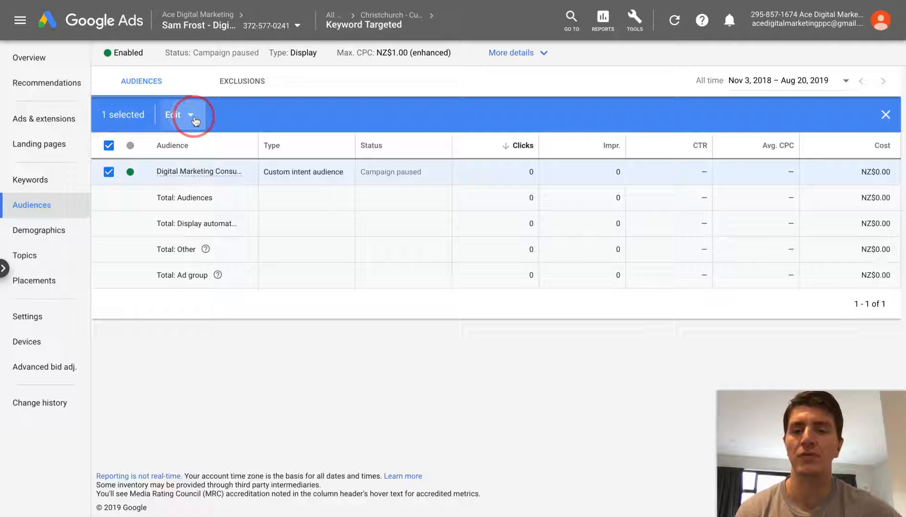
left_click(172, 114)
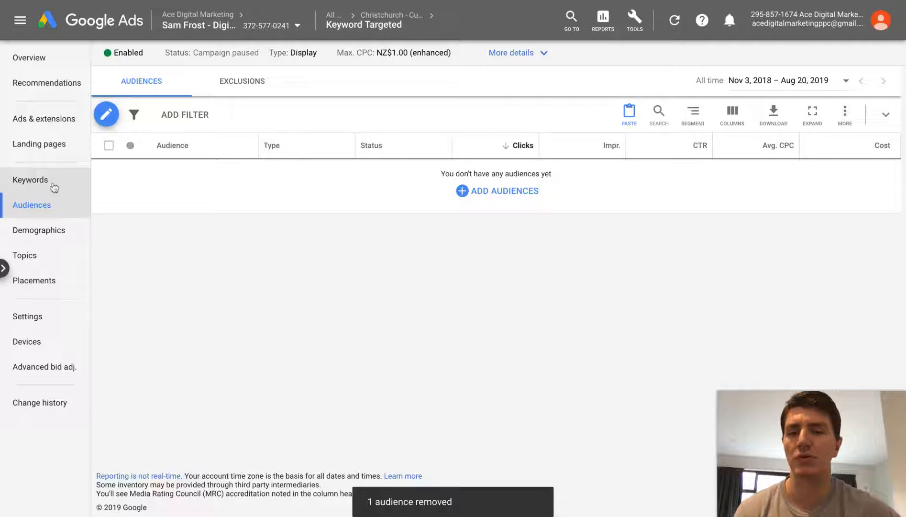
Step: Add display keywords seo, marketing, advertising and ppc with Content setting and save
left_click(30, 180)
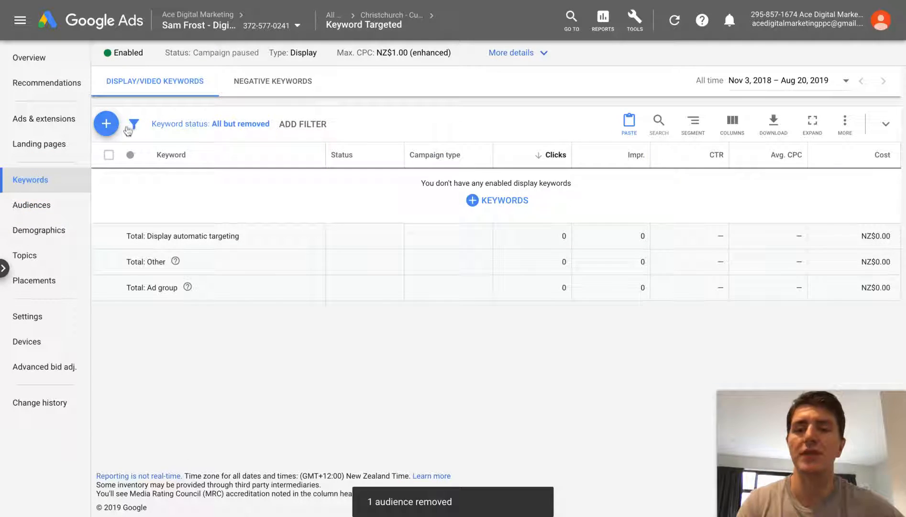
left_click(106, 123)
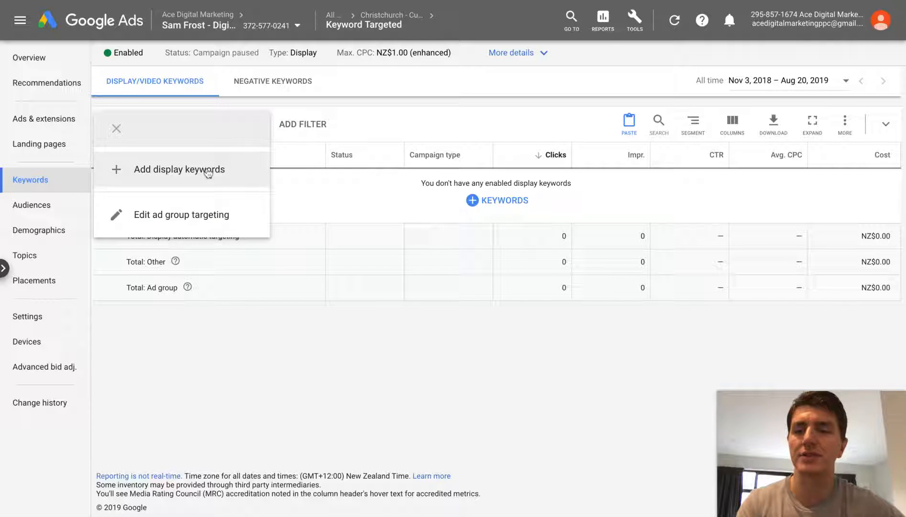
left_click(179, 170)
type("ad")
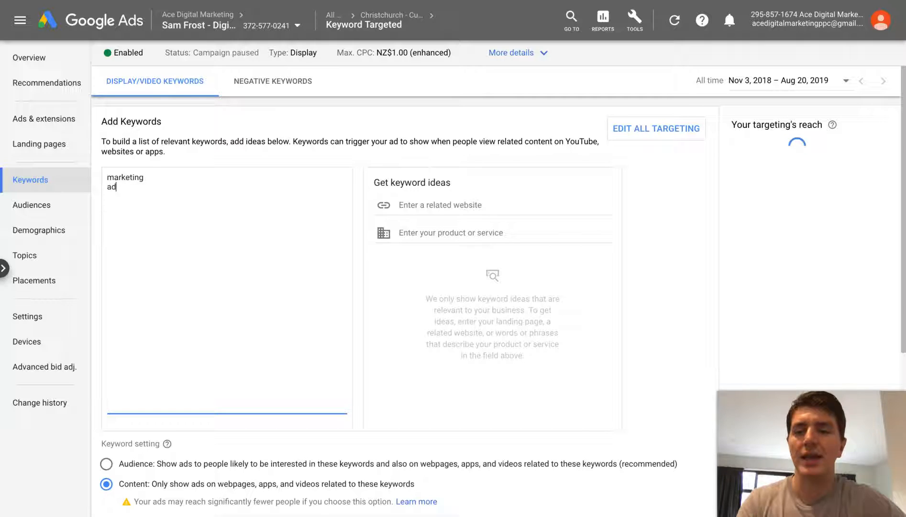
type("vertising")
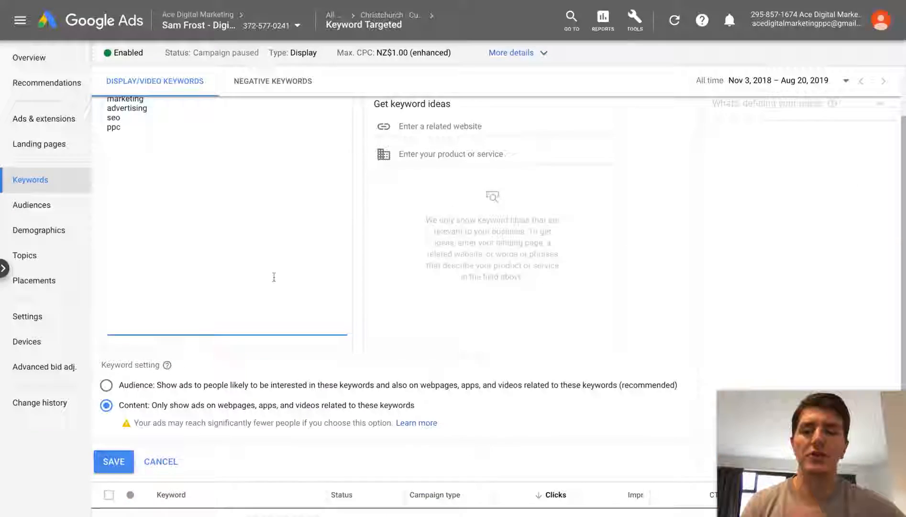
scroll("down", 3)
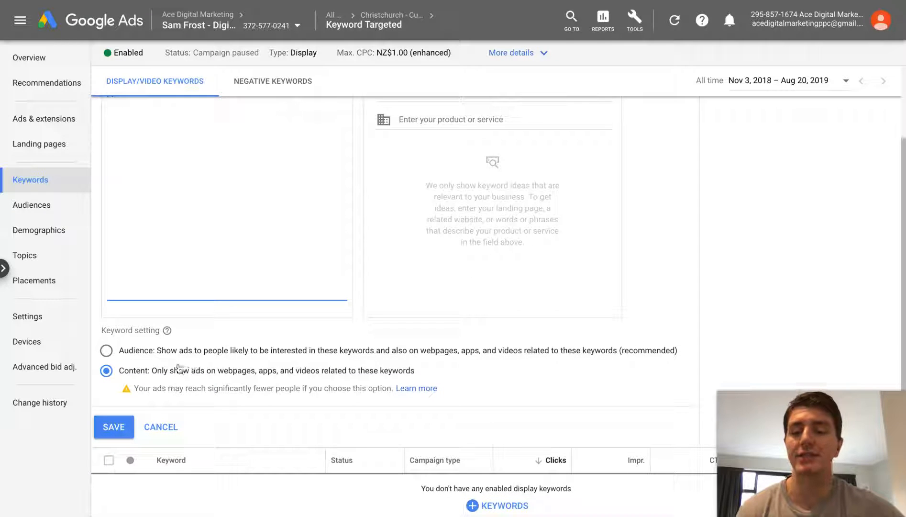
left_click(113, 427)
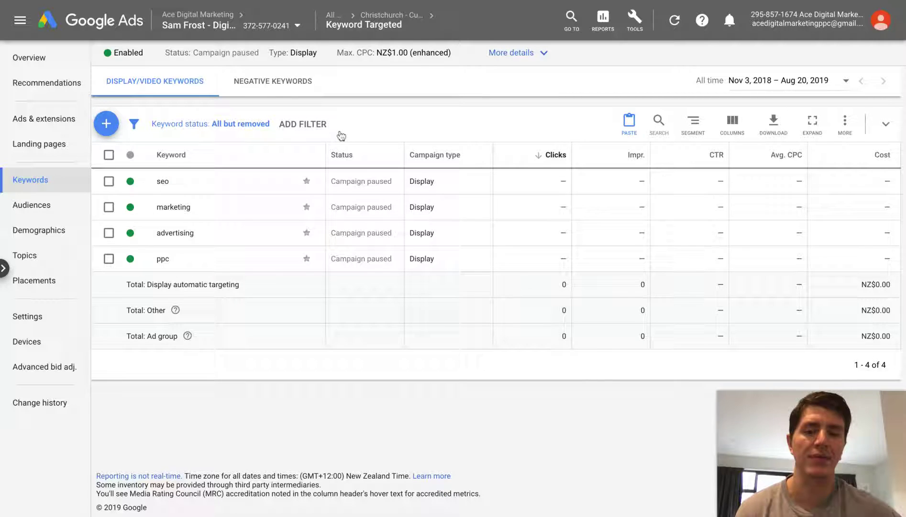
mouse_move(429, 136)
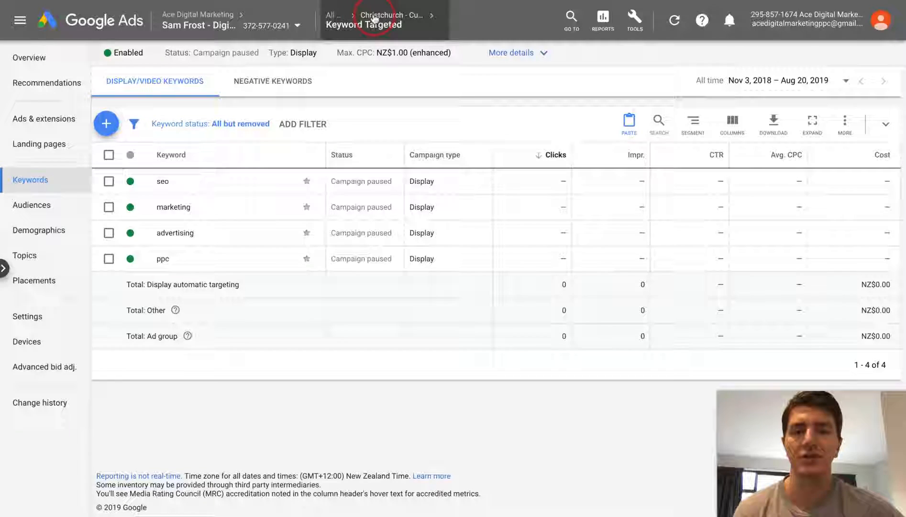
Step: Go back via the breadcrumb to the campaign's two ad groups list
left_click(384, 24)
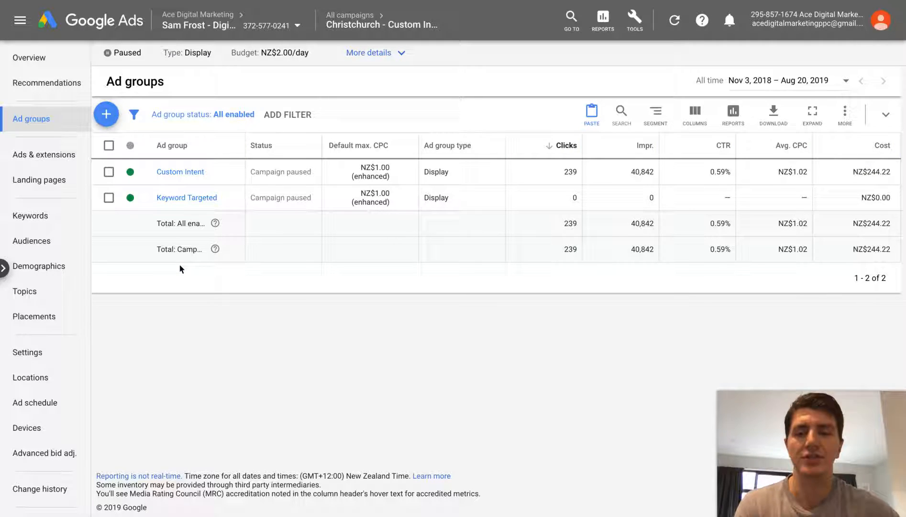
mouse_move(202, 313)
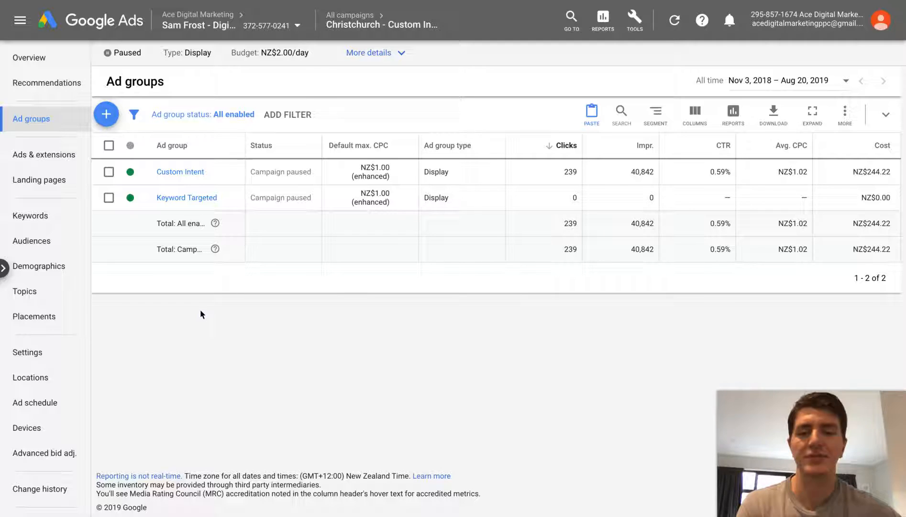
mouse_move(178, 270)
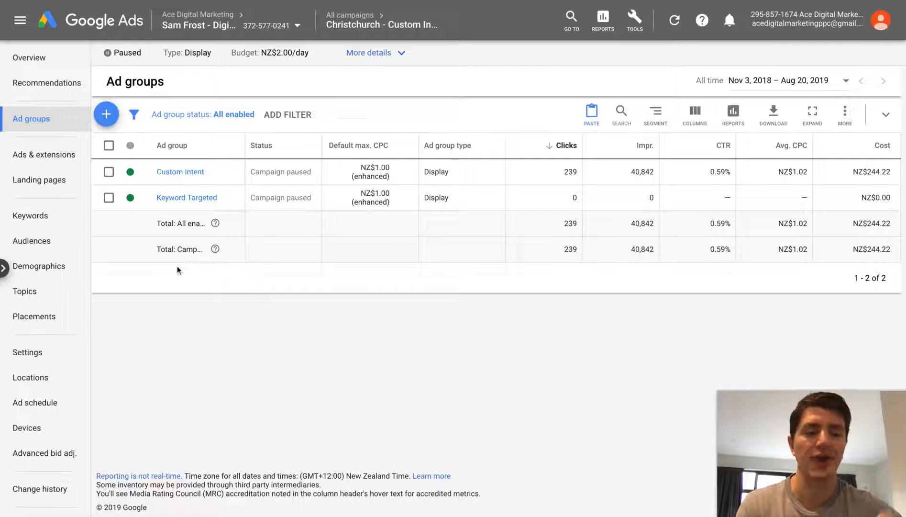
mouse_move(154, 216)
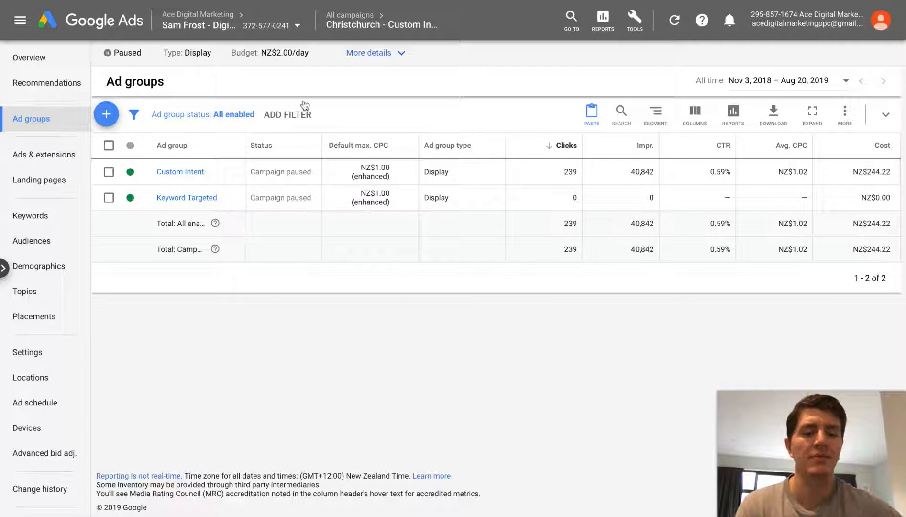
mouse_move(303, 107)
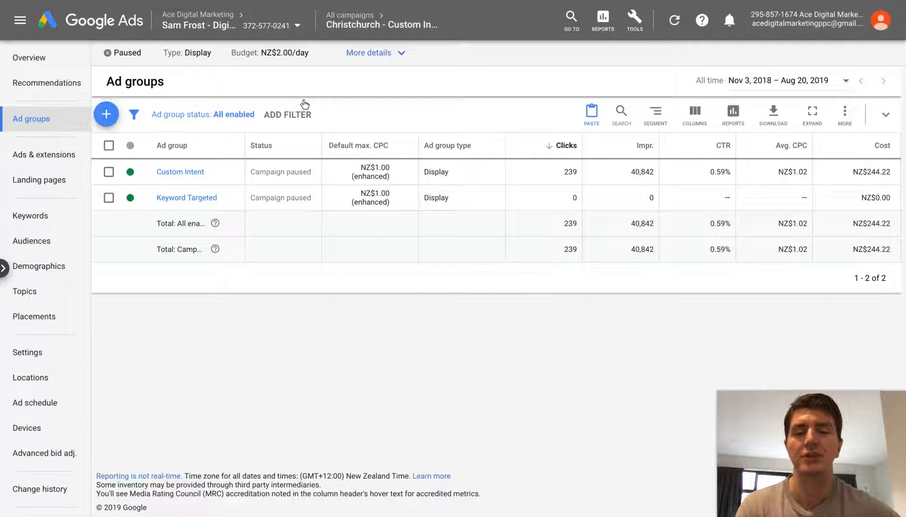
Step: Go to All campaigns, select Brand Name, and copy it via Edit
left_click(383, 25)
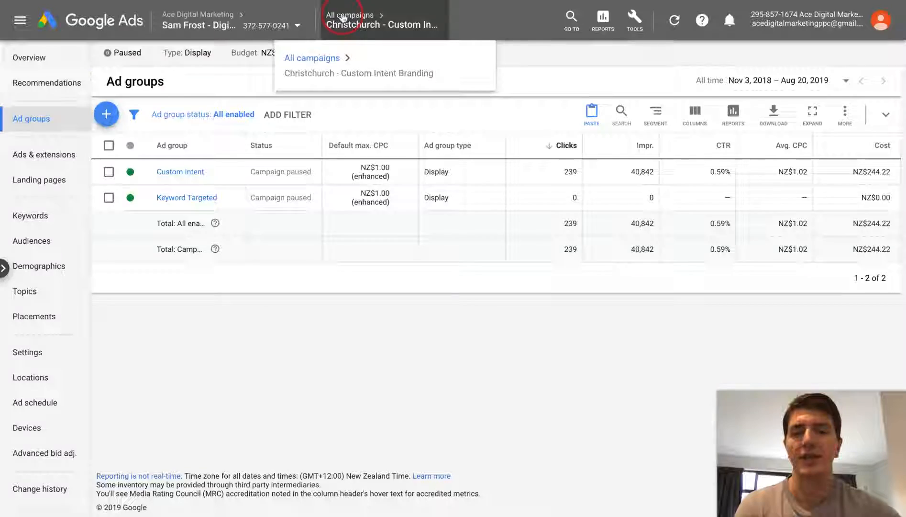
left_click(311, 58)
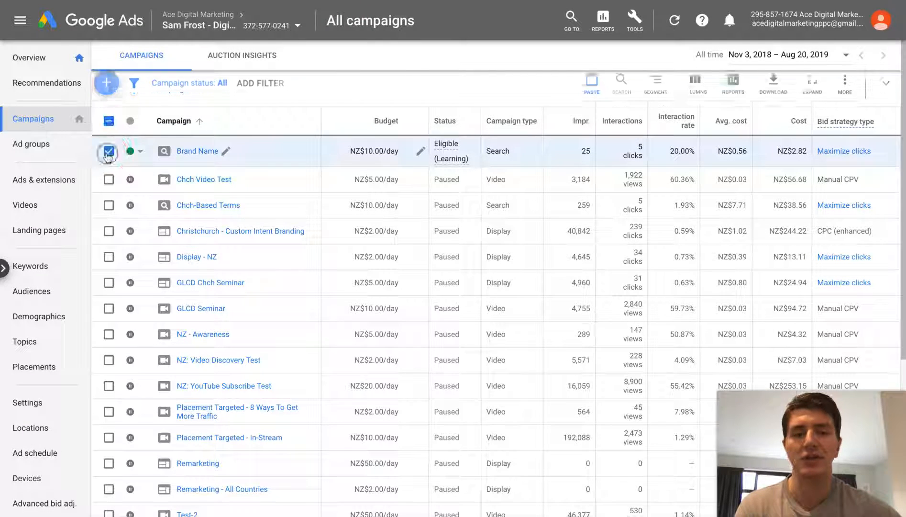
left_click(174, 89)
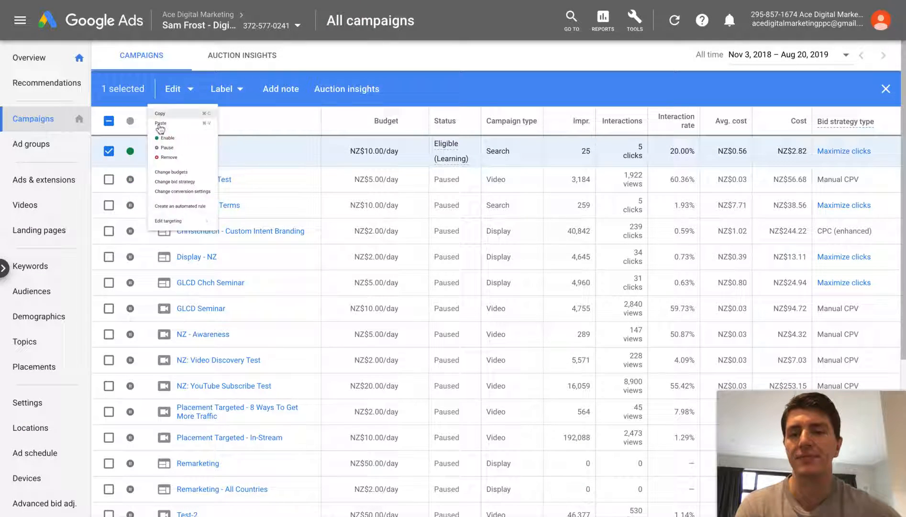
left_click(160, 113)
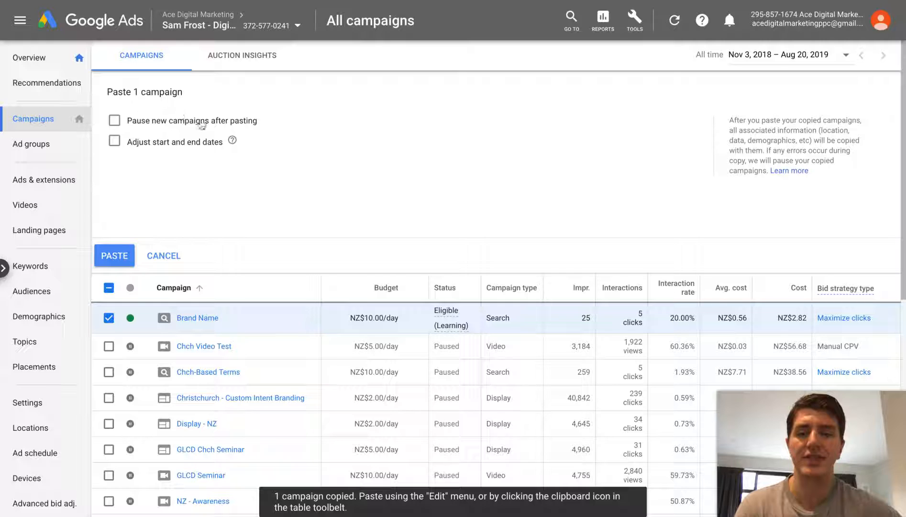
mouse_move(170, 215)
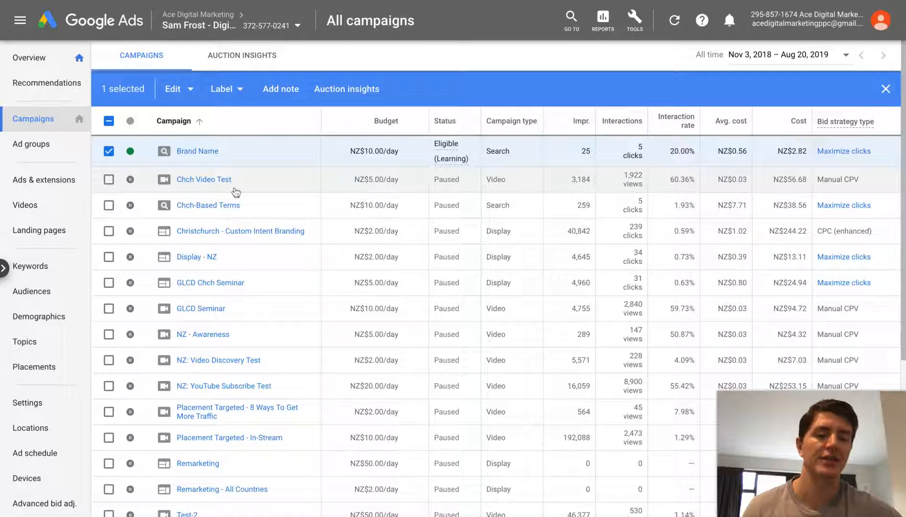
mouse_move(236, 179)
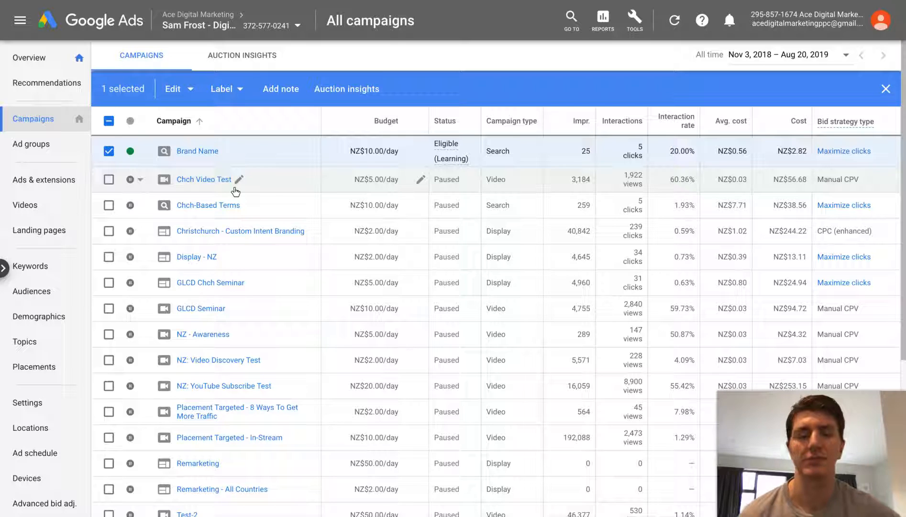
mouse_move(269, 256)
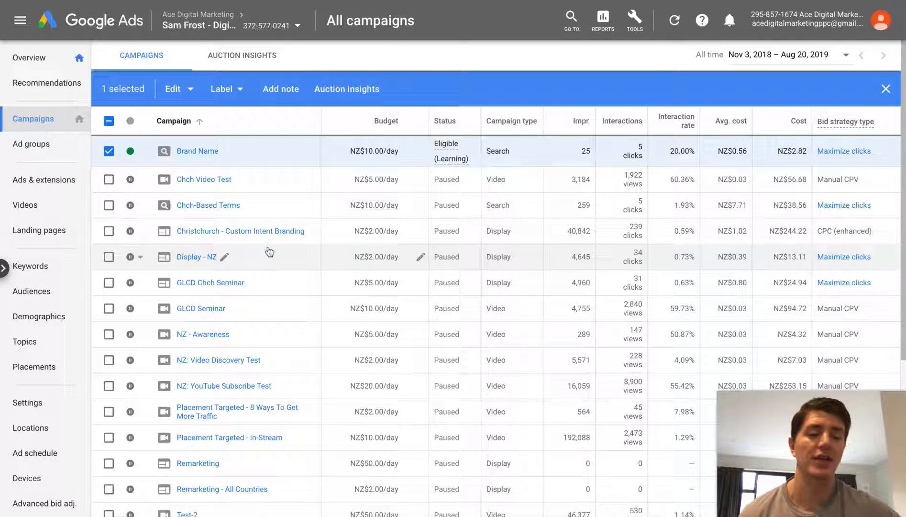
mouse_move(348, 340)
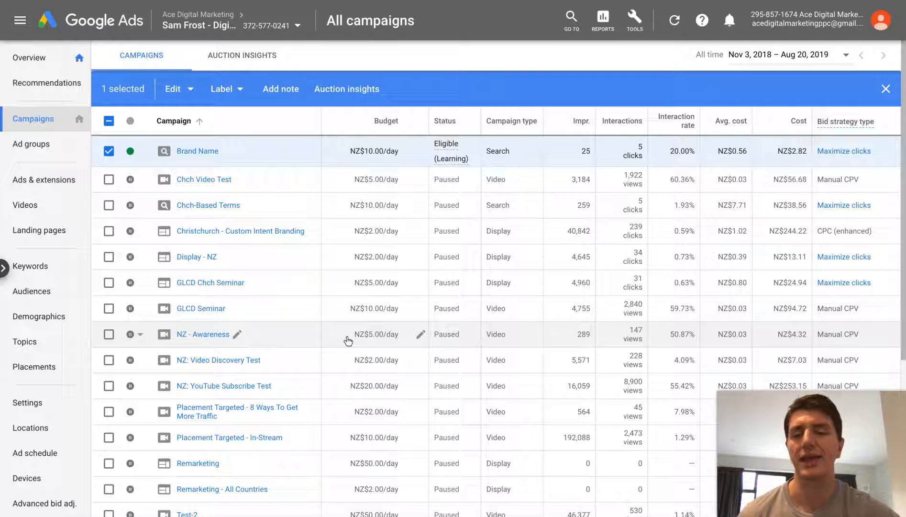
mouse_move(312, 348)
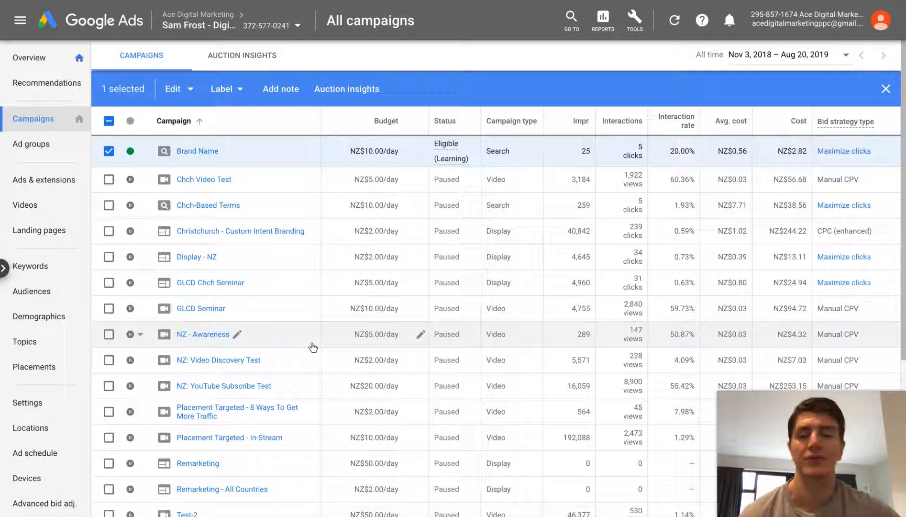
mouse_move(316, 161)
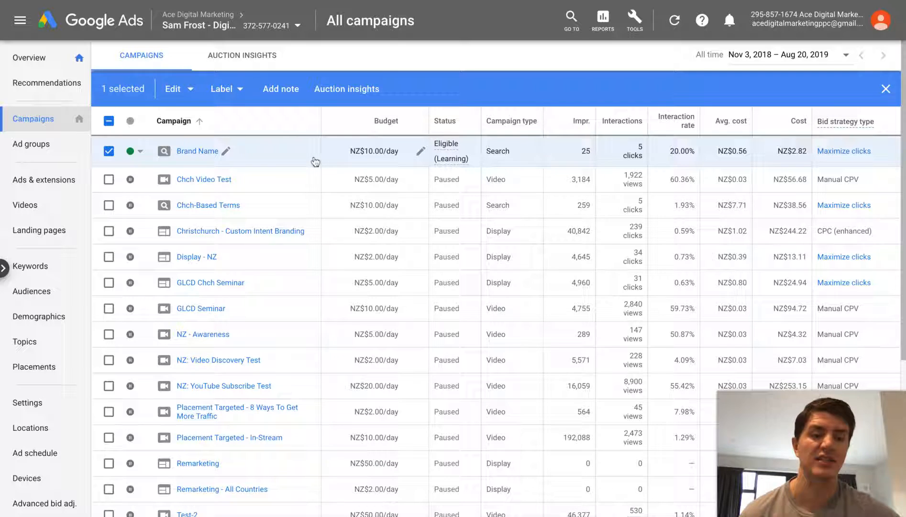